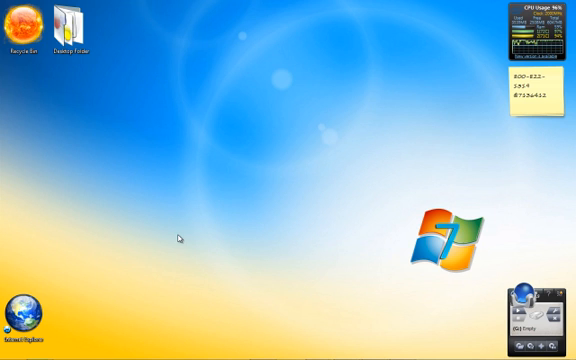
{"action": "mouse_move", "coordinate": [190, 255]}
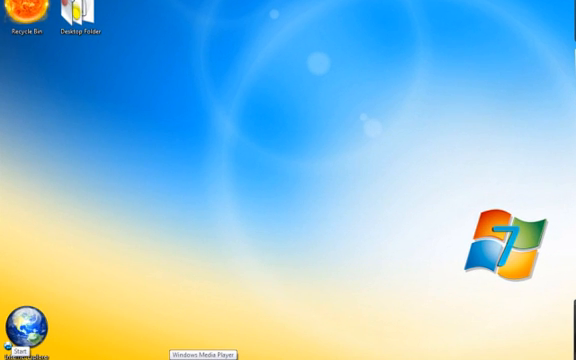
Step: Dismiss the About notice to continue with the free version of KillDisk
{"action": "left_click", "coordinate": [20, 352]}
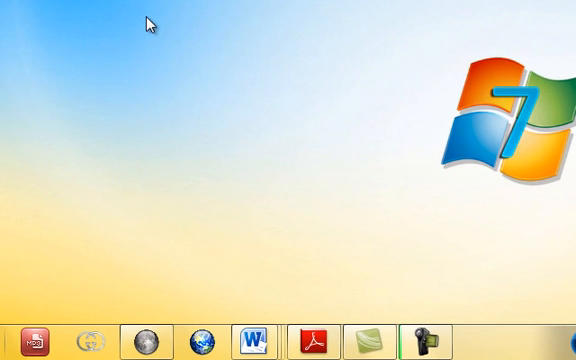
{"action": "mouse_move", "coordinate": [78, 32]}
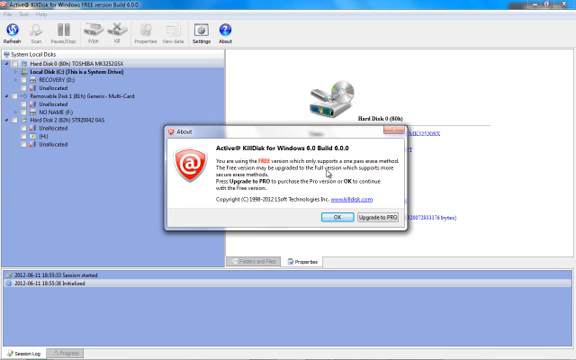
{"action": "mouse_move", "coordinate": [317, 219]}
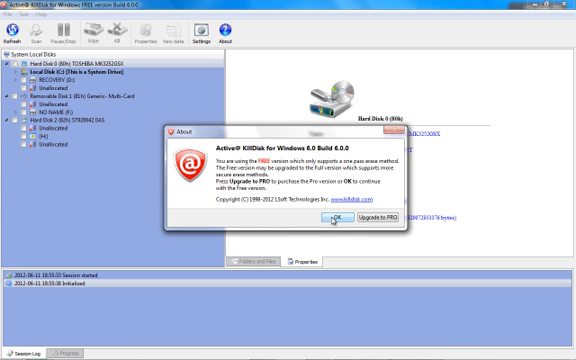
{"action": "left_click", "coordinate": [331, 218]}
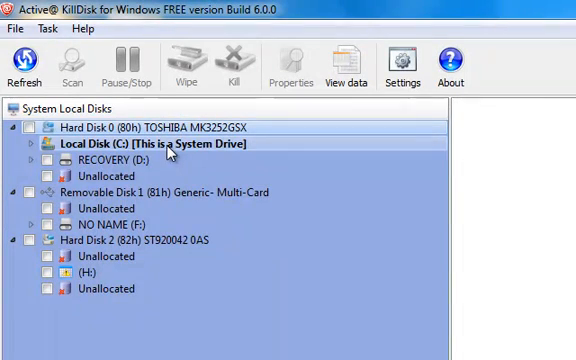
Step: Tick Hard Disk 2 (82h) ST920042 0AS, selecting all three of its partitions
{"action": "left_click", "coordinate": [160, 193]}
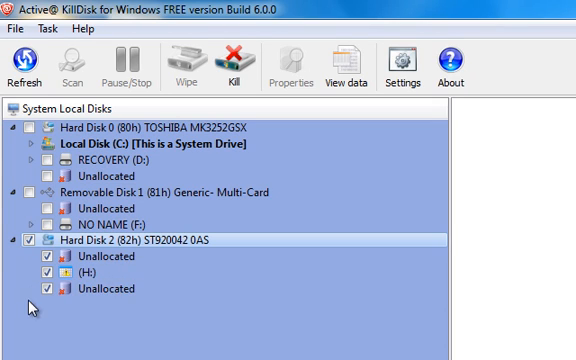
{"action": "mouse_move", "coordinate": [175, 308]}
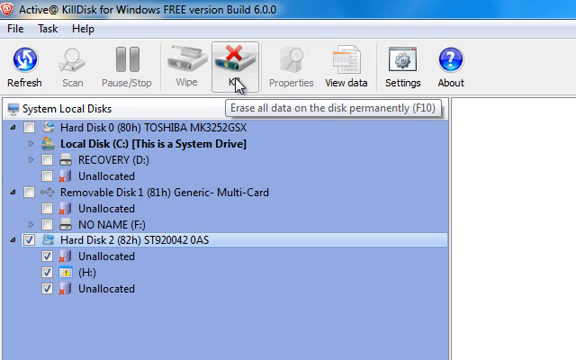
{"action": "mouse_move", "coordinate": [237, 86]}
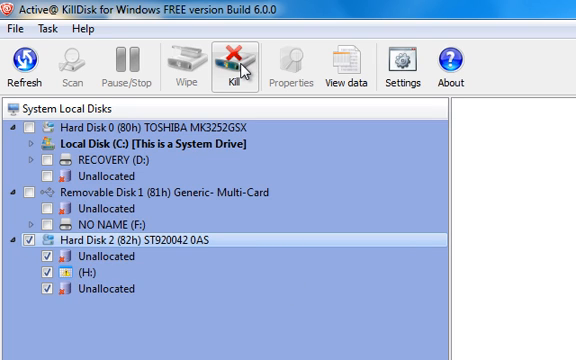
{"action": "mouse_move", "coordinate": [236, 60]}
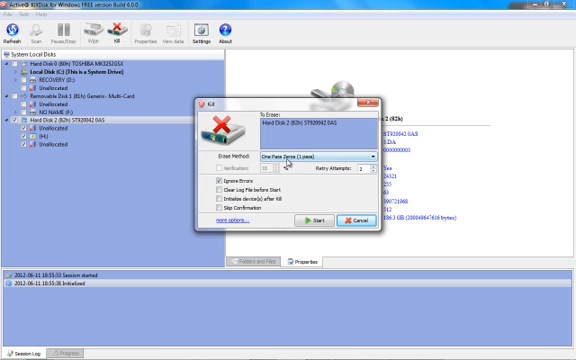
{"action": "mouse_move", "coordinate": [365, 158]}
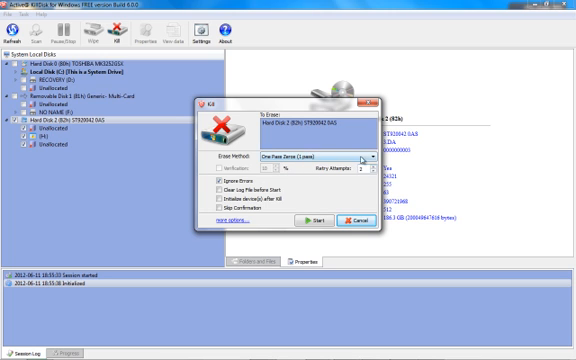
Step: Keep the One-Pass Zeros (1 pass) erase method and start the erase
{"action": "left_click", "coordinate": [375, 157]}
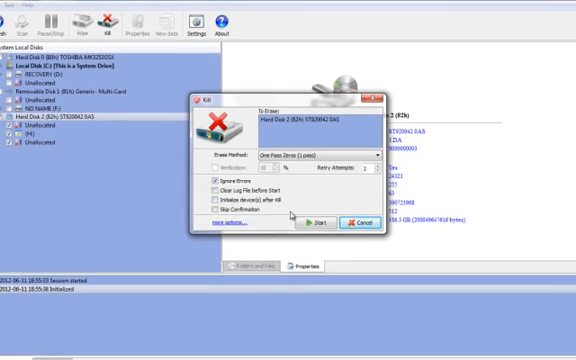
{"action": "left_click", "coordinate": [313, 222]}
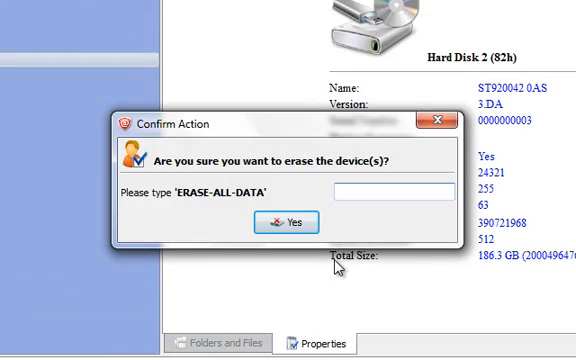
{"action": "mouse_move", "coordinate": [235, 189]}
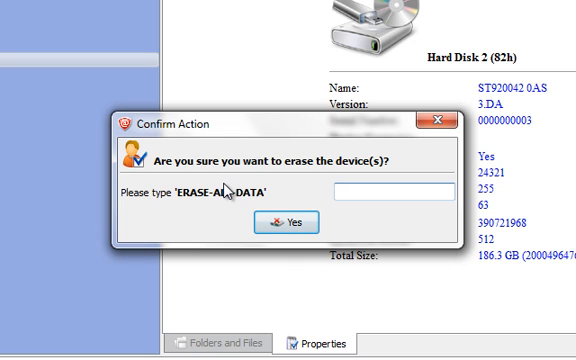
{"action": "mouse_move", "coordinate": [247, 202]}
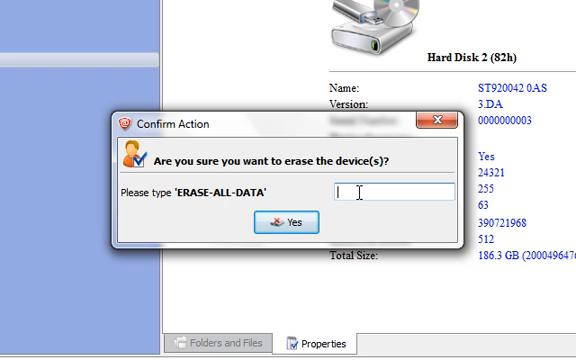
Step: Type the ERASE-ALL-DATA confirmation phrase into the Confirm Action box
{"action": "type", "text": "eras"}
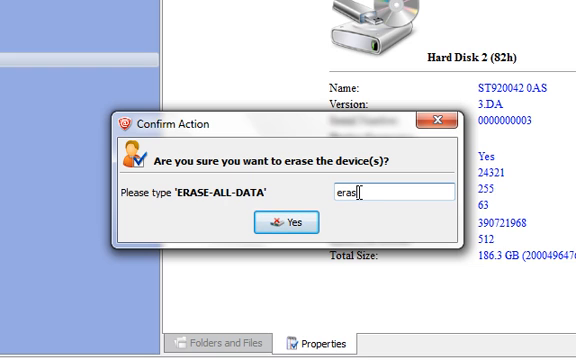
{"action": "type", "text": "e"}
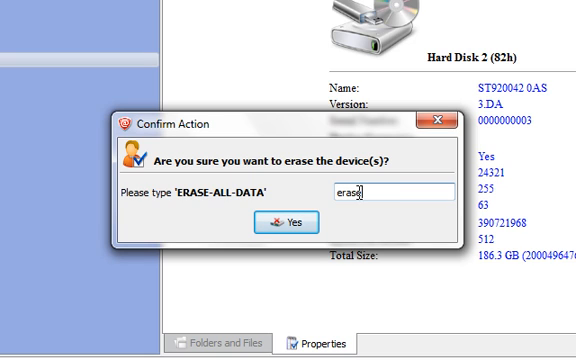
{"action": "type", "text": "-all="}
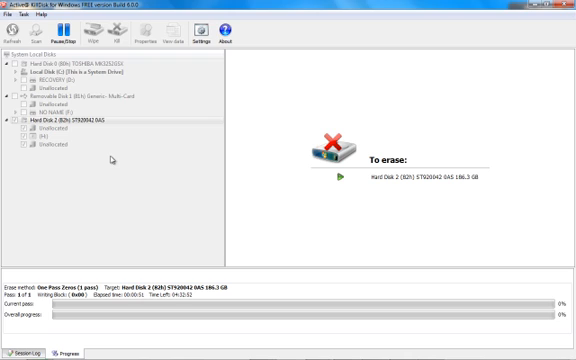
{"action": "mouse_move", "coordinate": [136, 190]}
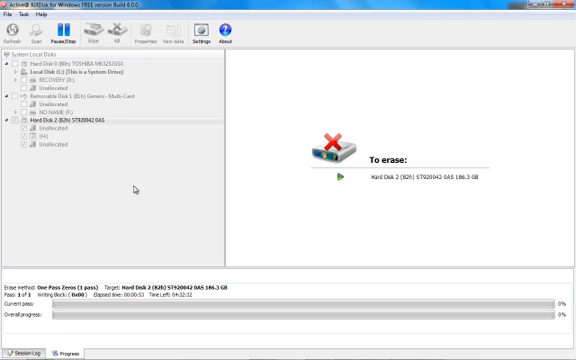